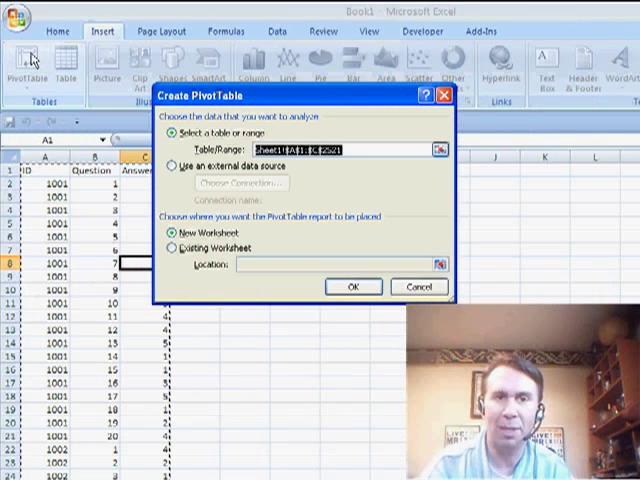
Create a PivotTable from the ID, Question and Answer data on a new worksheet.
click(352, 286)
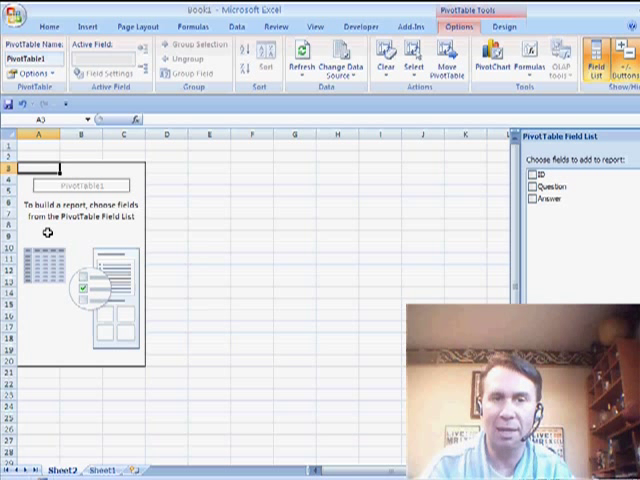
mouse_move(588, 253)
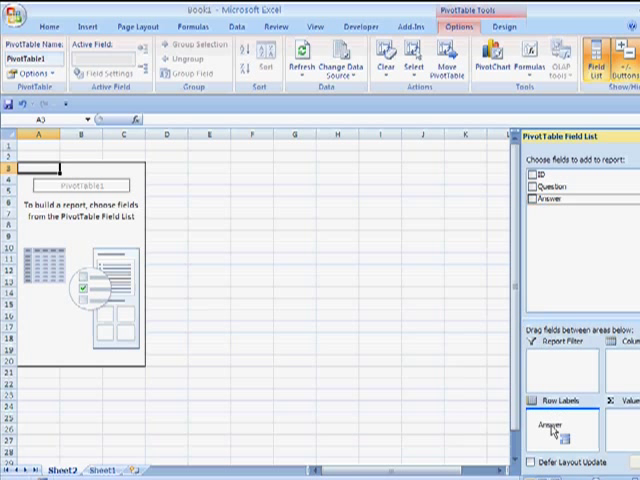
Put Answer in rows and Count of ID in values, with Question as report filter.
click(531, 200)
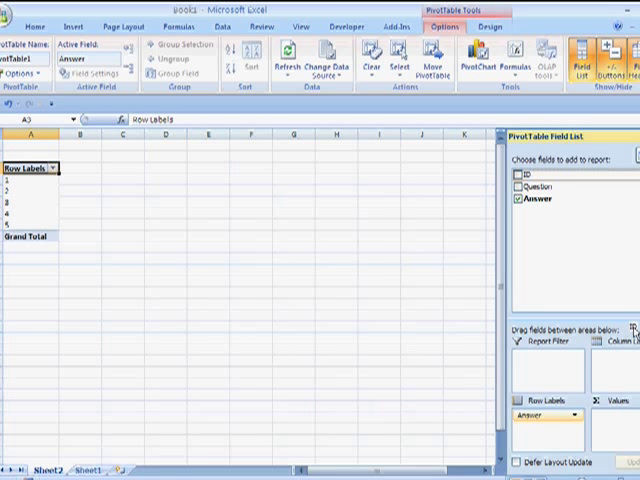
click(521, 184)
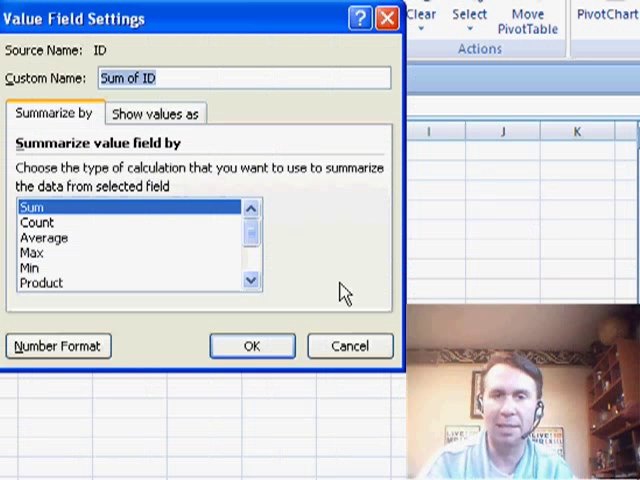
click(42, 221)
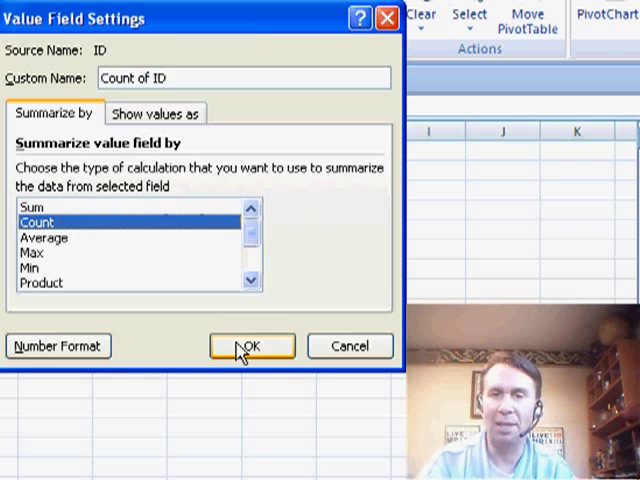
click(253, 346)
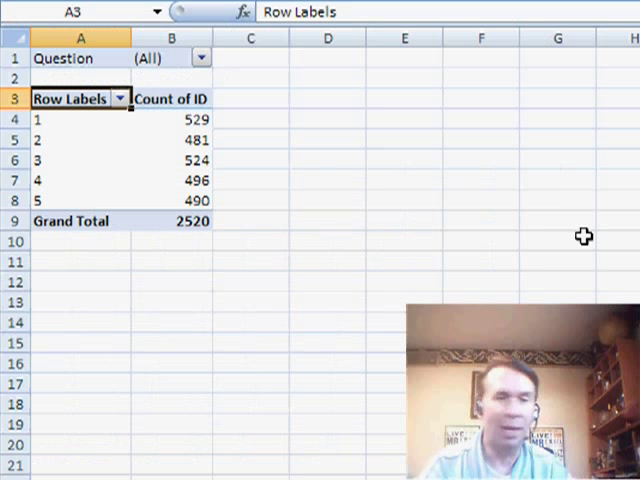
Show Count of ID as % of total, e.g. 20.99% for answer 1.
click(171, 119)
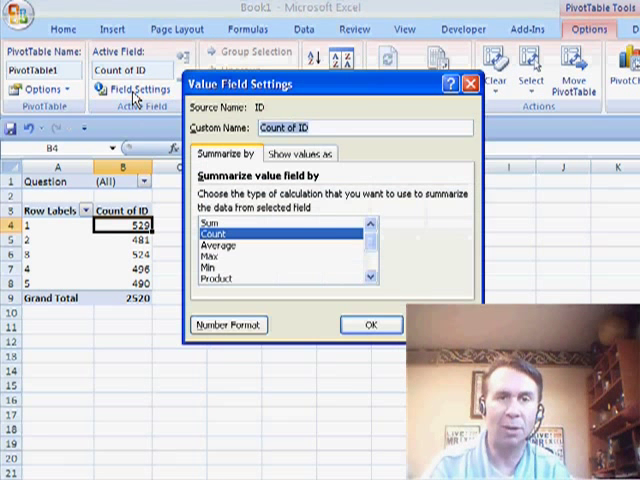
click(298, 153)
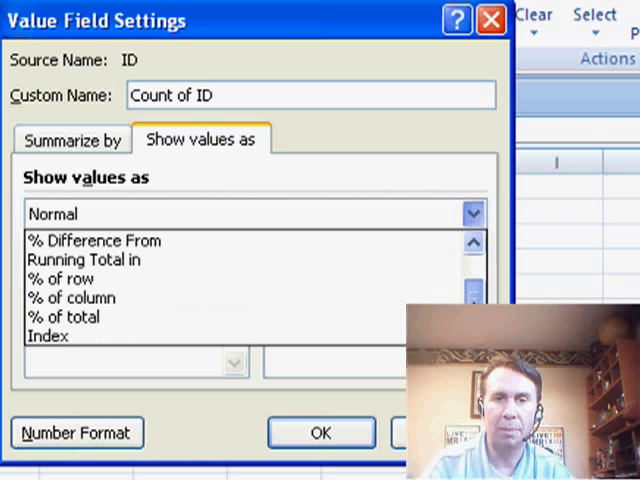
click(75, 316)
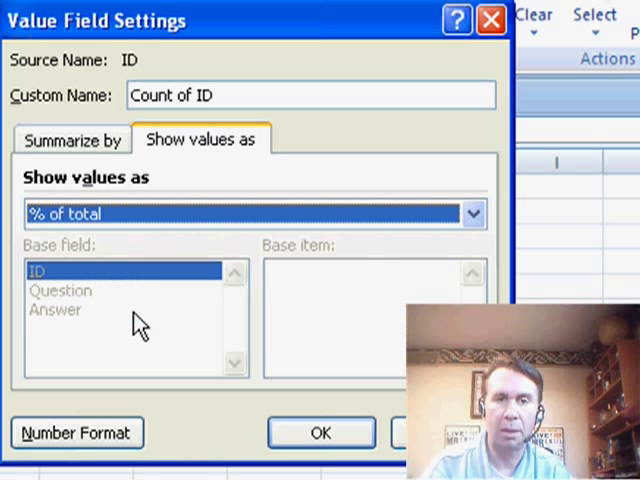
mouse_move(22, 150)
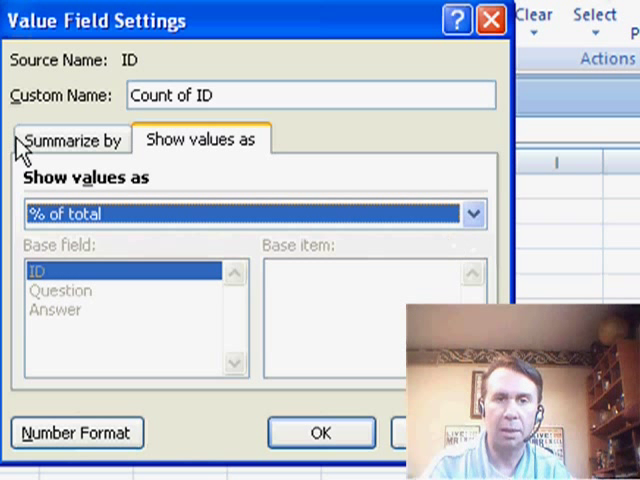
click(320, 432)
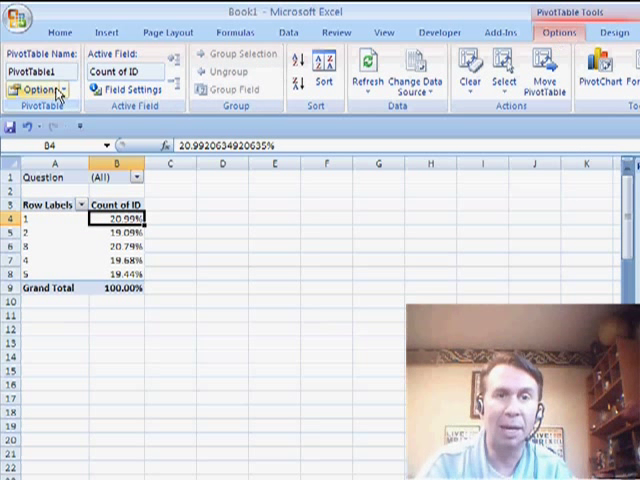
Generate Report Filter Pages by Question, producing one percentage worksheet per question.
click(40, 90)
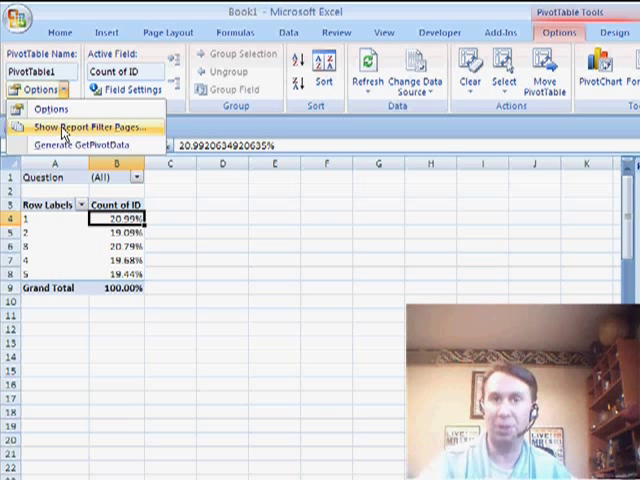
click(94, 127)
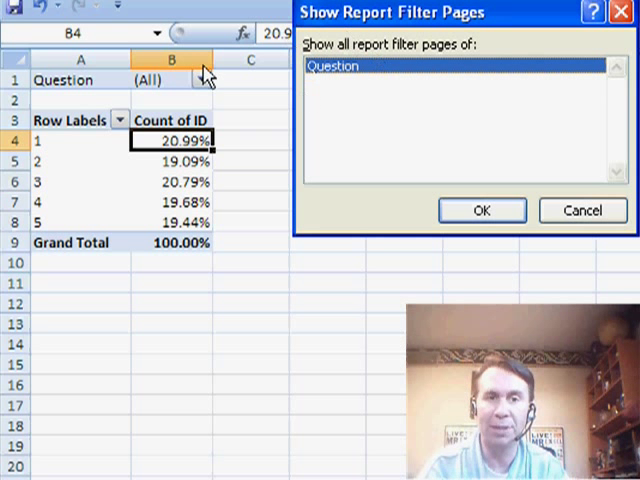
click(481, 210)
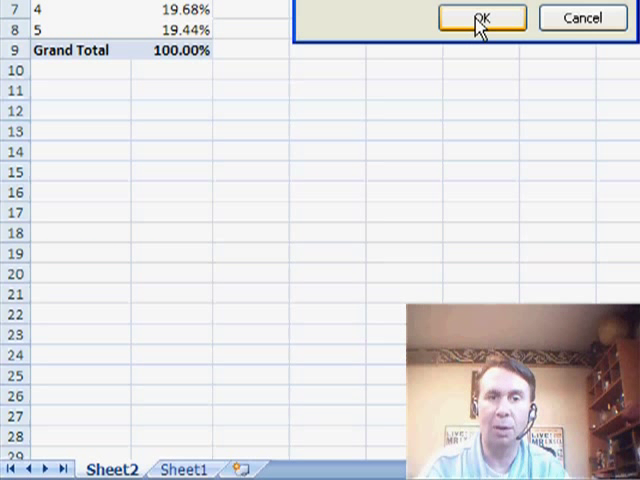
click(481, 18)
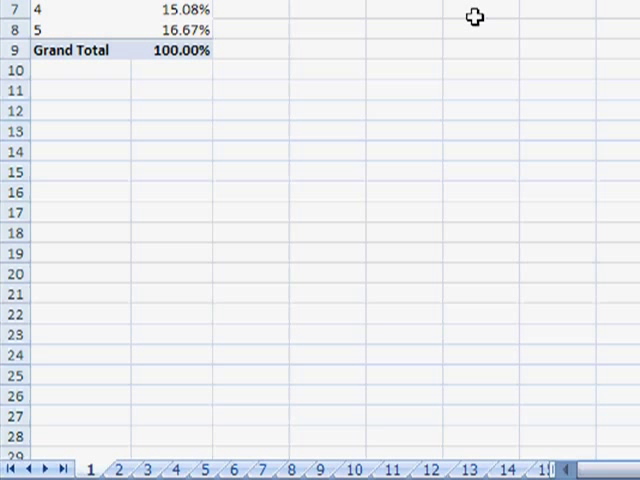